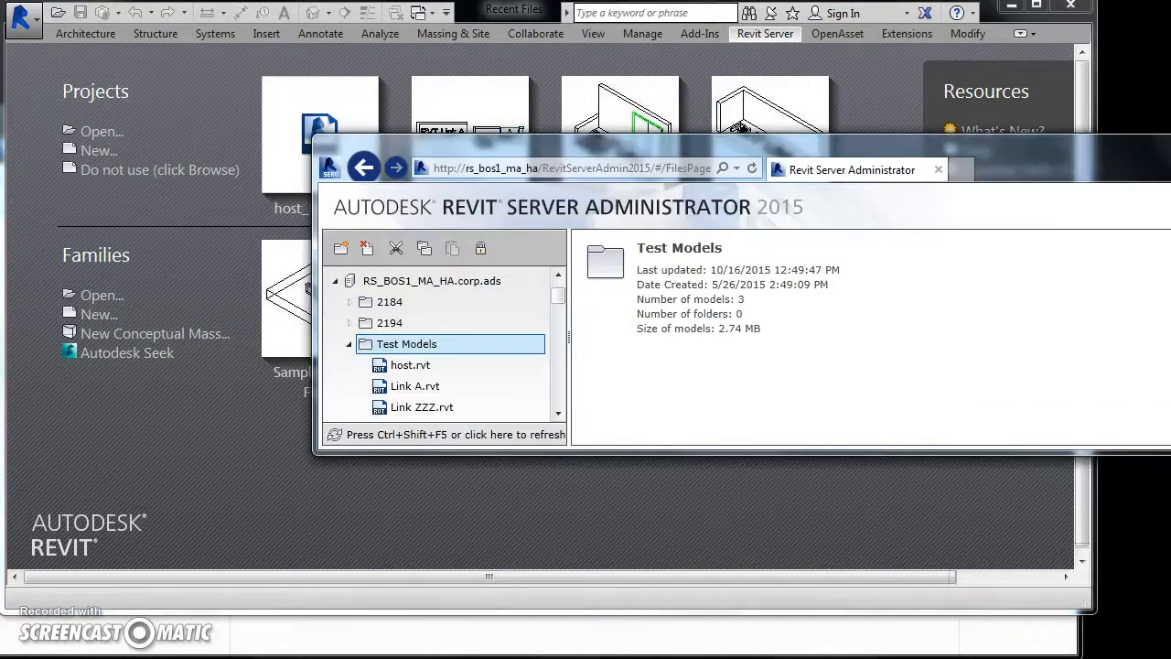
Review the details of host.rvt, Link A.rvt and Link ZZZ.rvt under Test Models
click(409, 364)
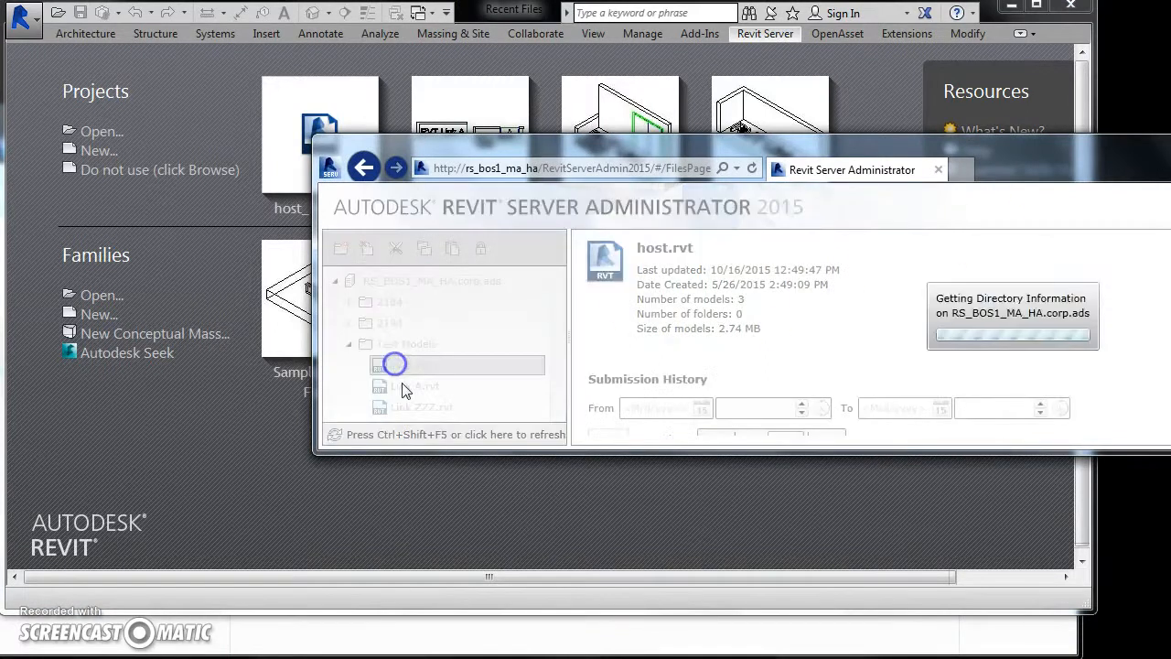
click(411, 384)
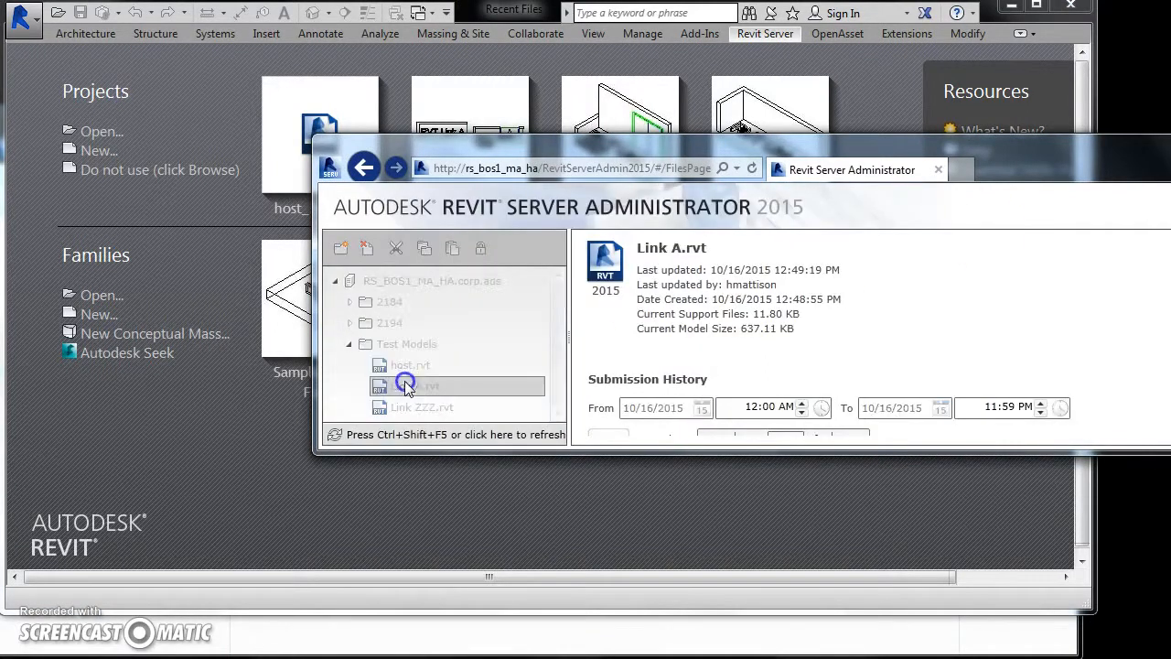
click(413, 384)
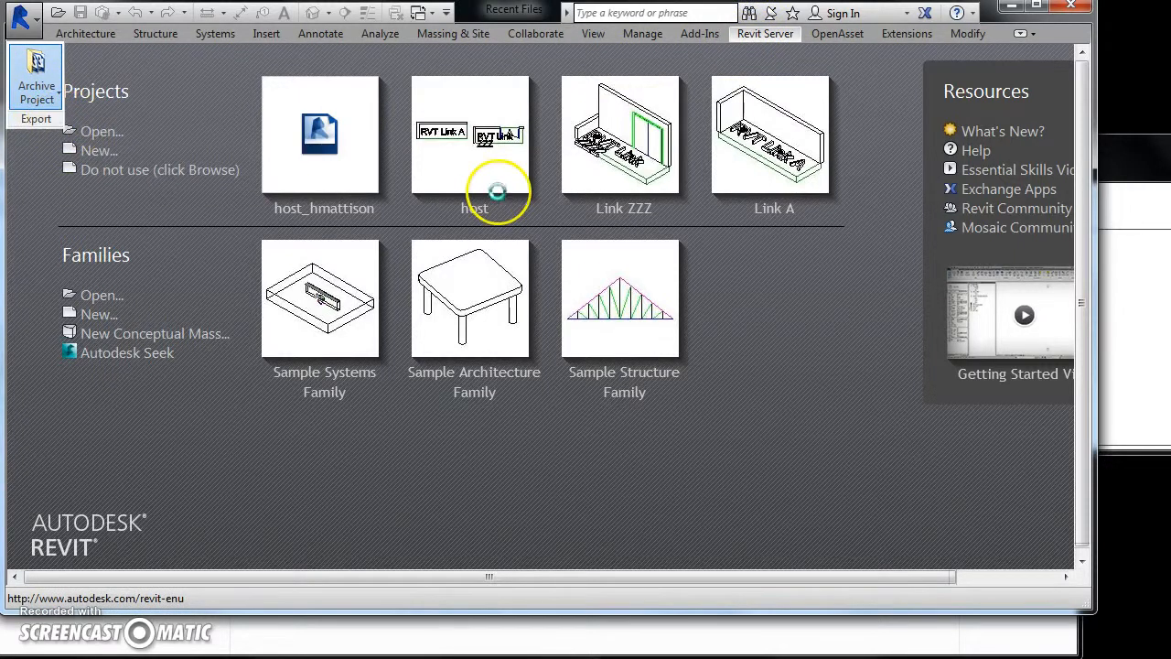
Start Archive Project with Test Models as source and browse for a local destination
click(37, 69)
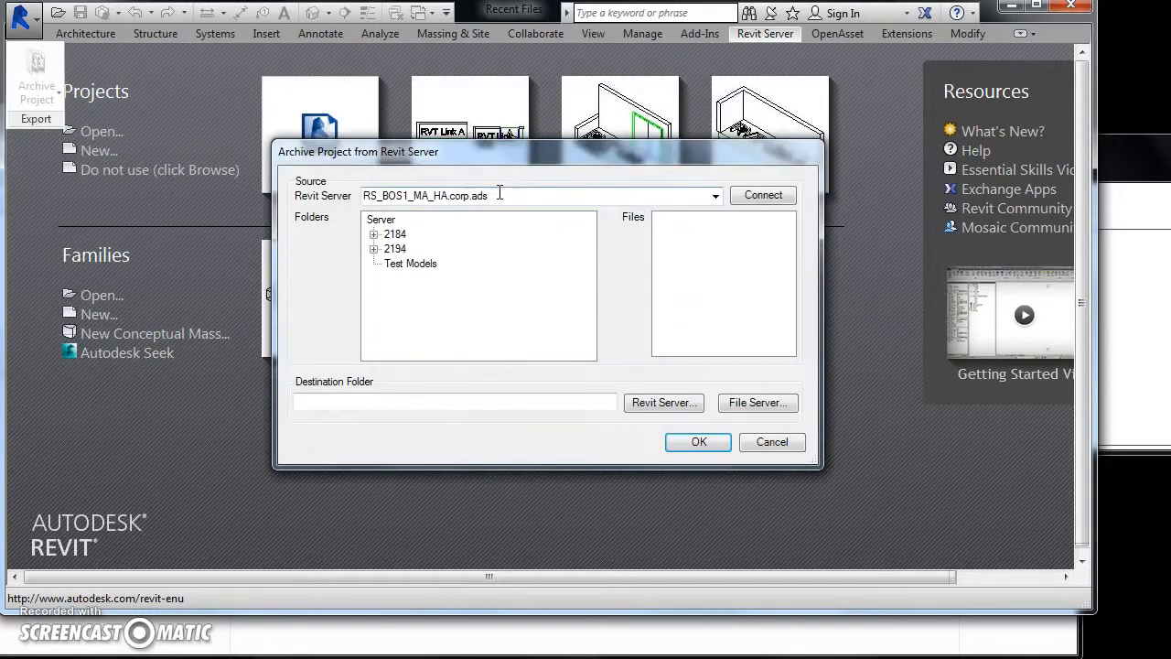
click(410, 263)
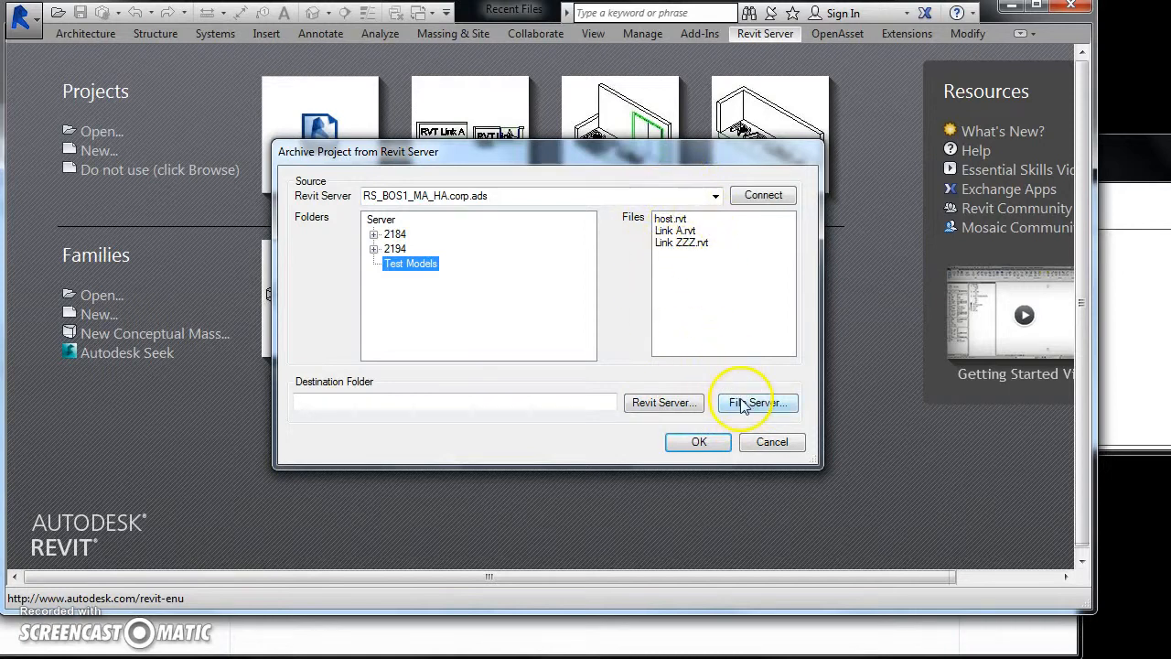
click(756, 403)
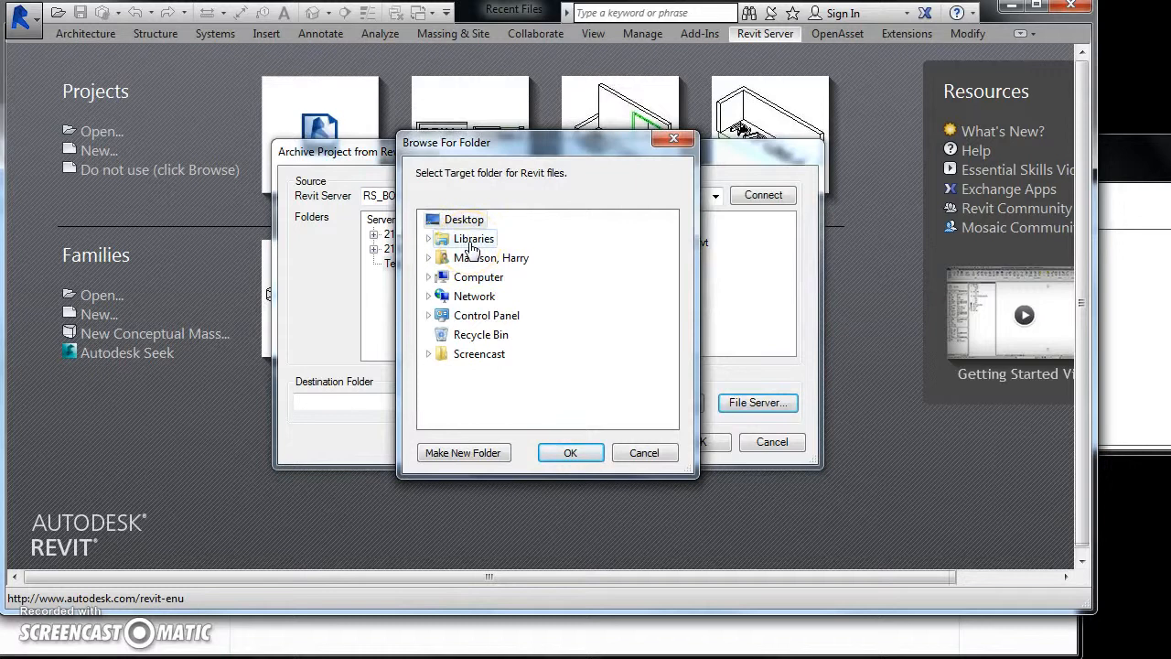
Choose Documents\RVTs\Revit Server Batch Download as the archive destination folder
click(439, 238)
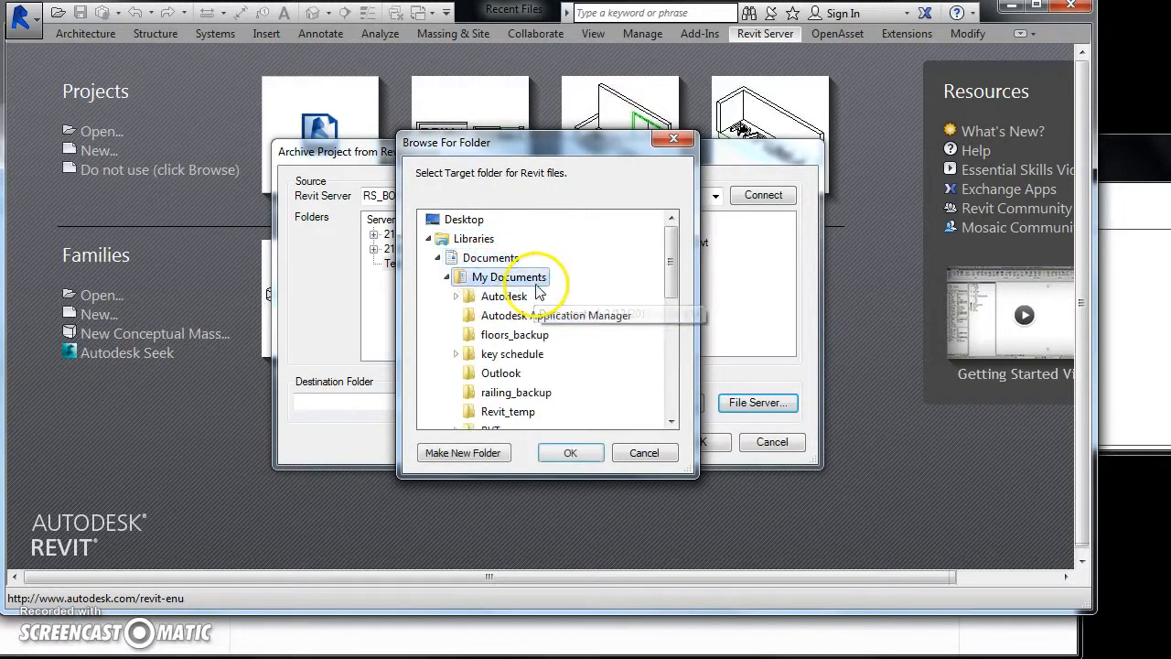
scroll(down, 3)
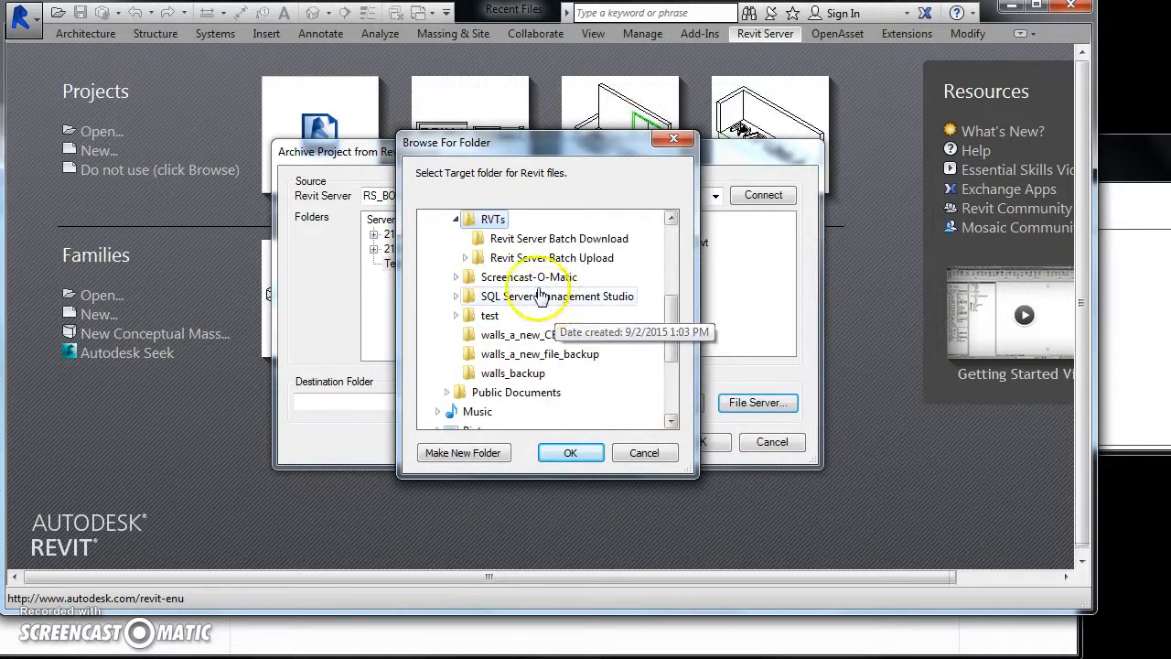
click(558, 238)
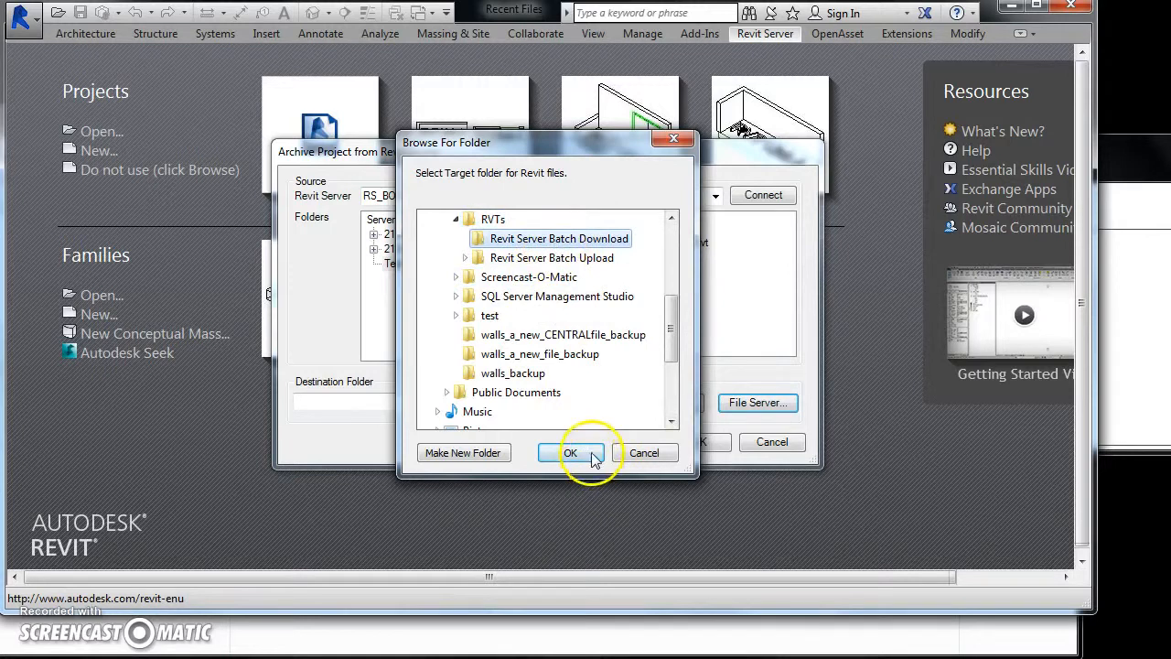
click(571, 452)
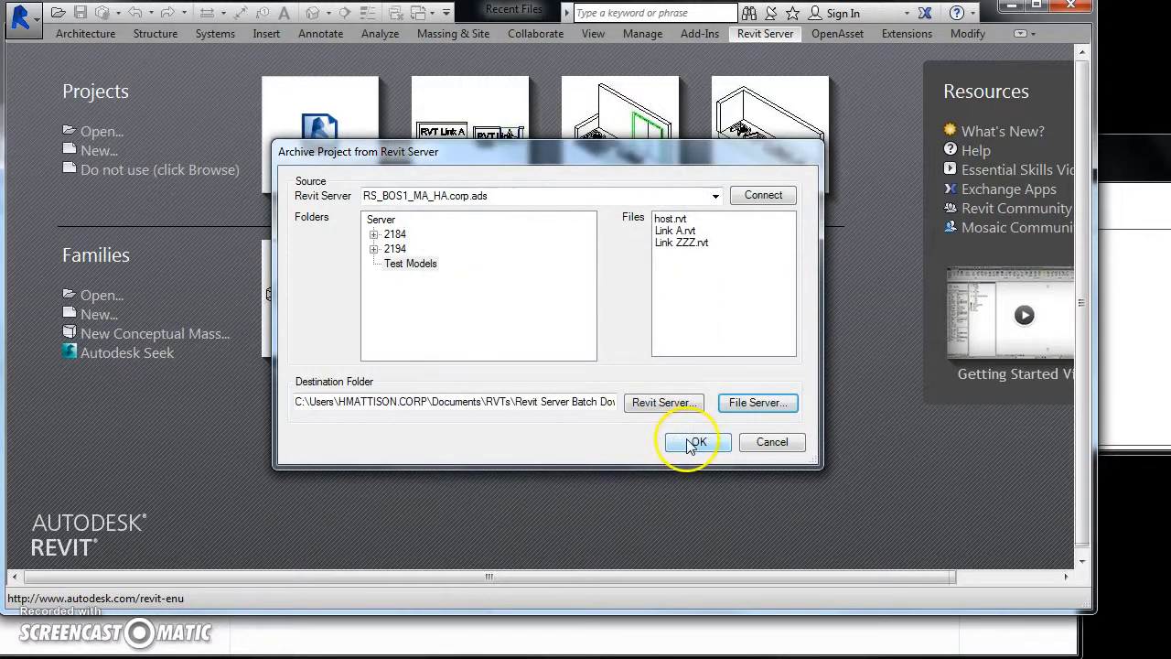
Download the three models into folder 20151016_1318 and dismiss the summary
click(696, 441)
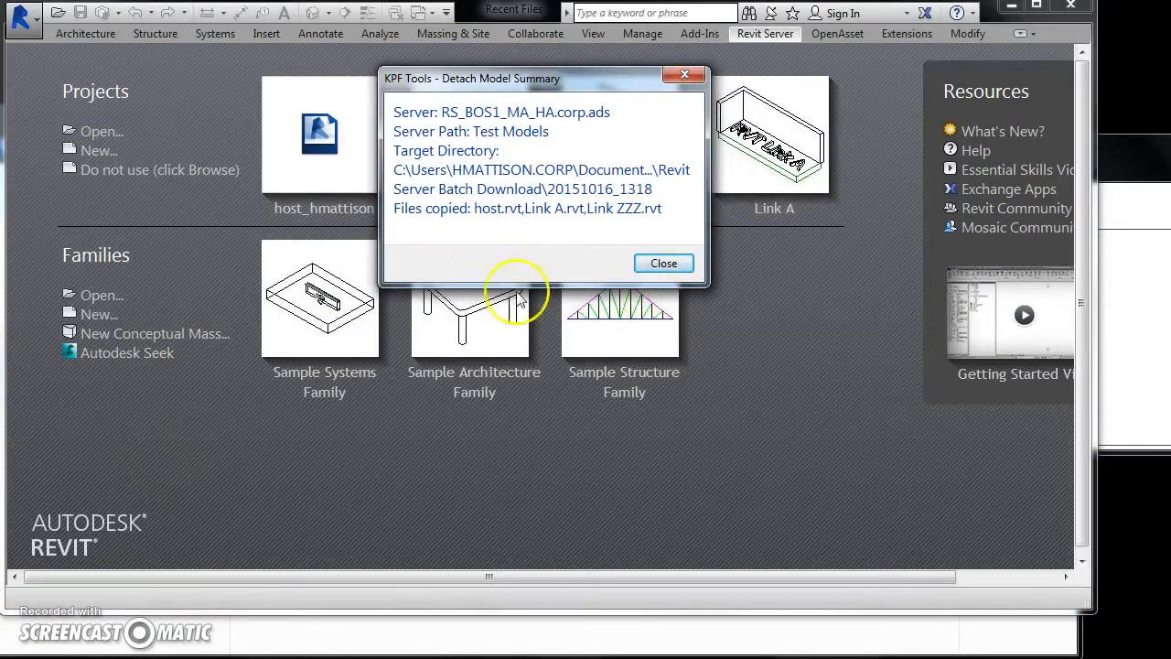
click(662, 263)
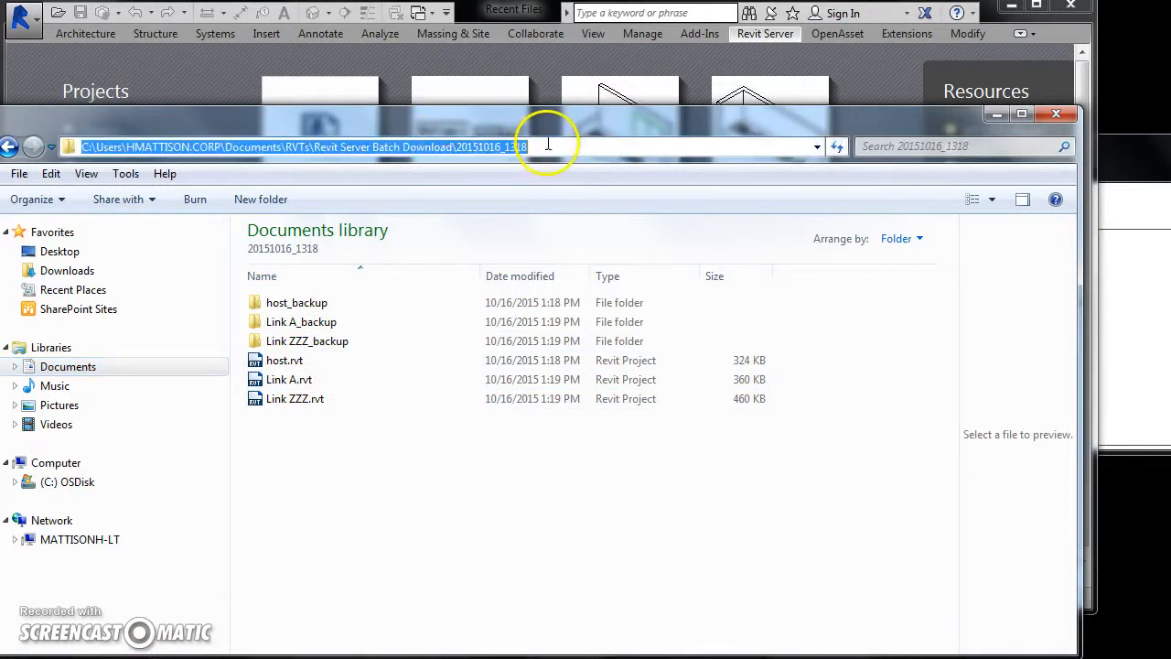
Highlight the 20151016_1318 folder name in the Explorer address bar
double_click(490, 146)
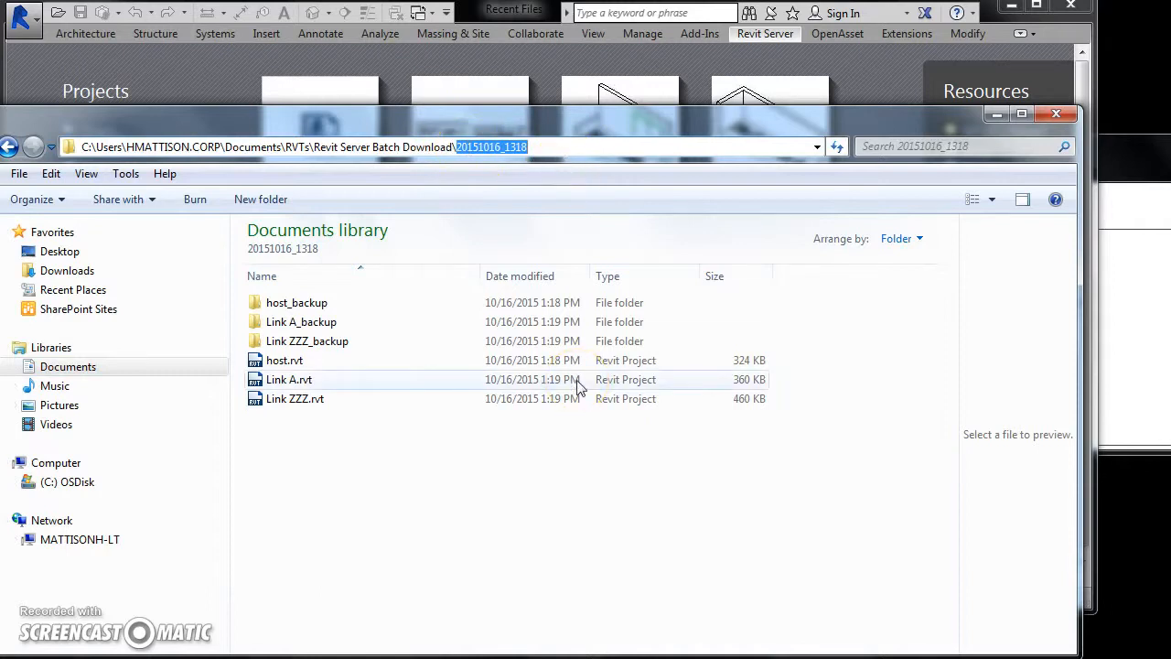
mouse_move(227, 126)
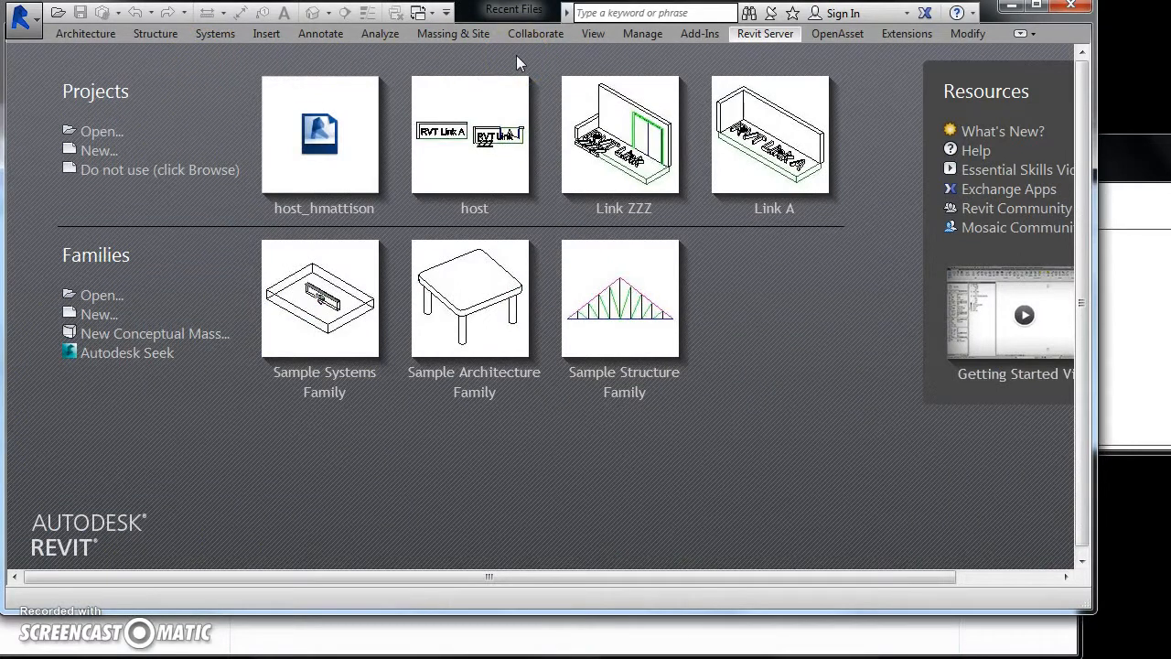
Bring up Revit's Open project dialog from the start screen
click(22, 16)
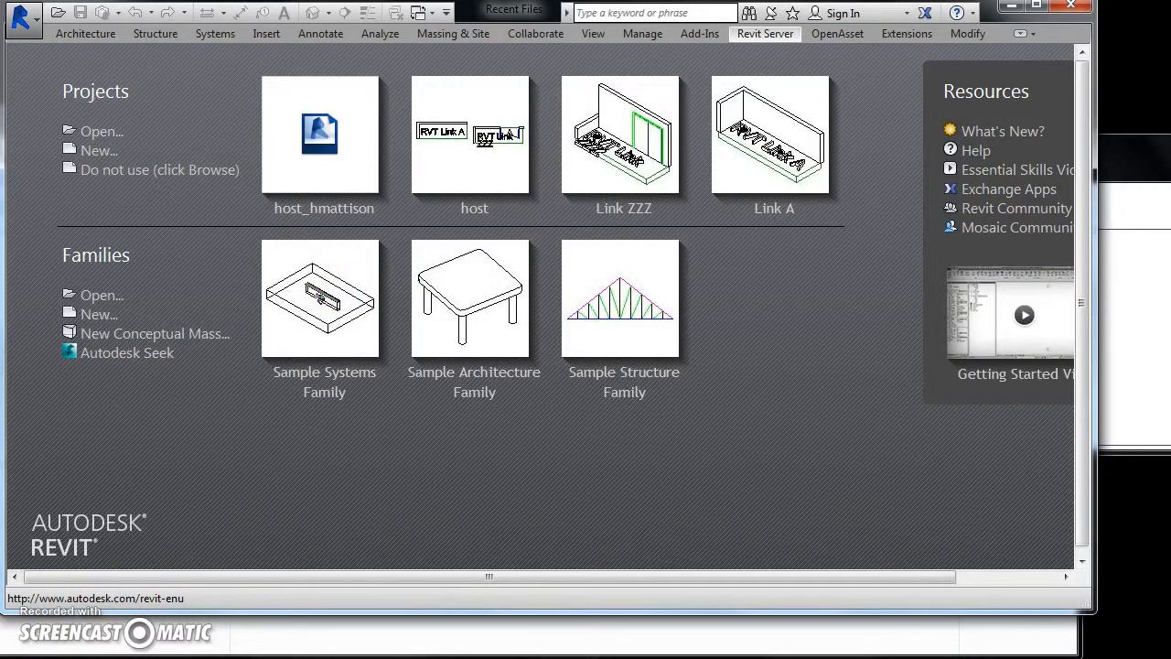
click(101, 132)
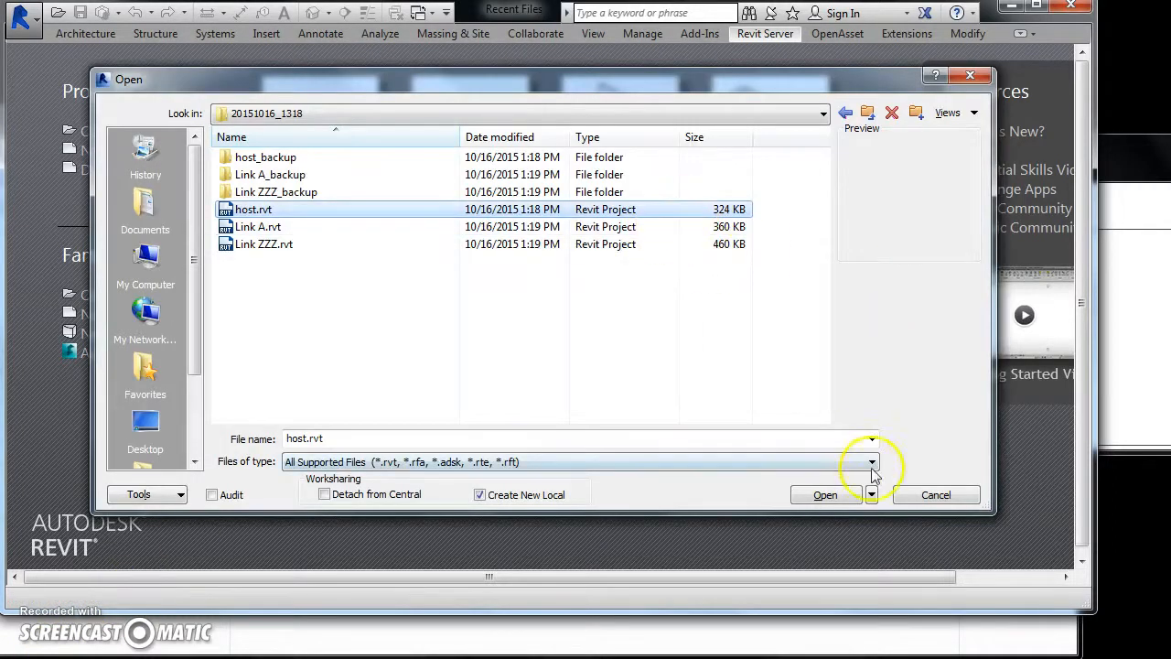
Open host.rvt as a new local, overwriting the existing copy and accepting worksets
click(823, 494)
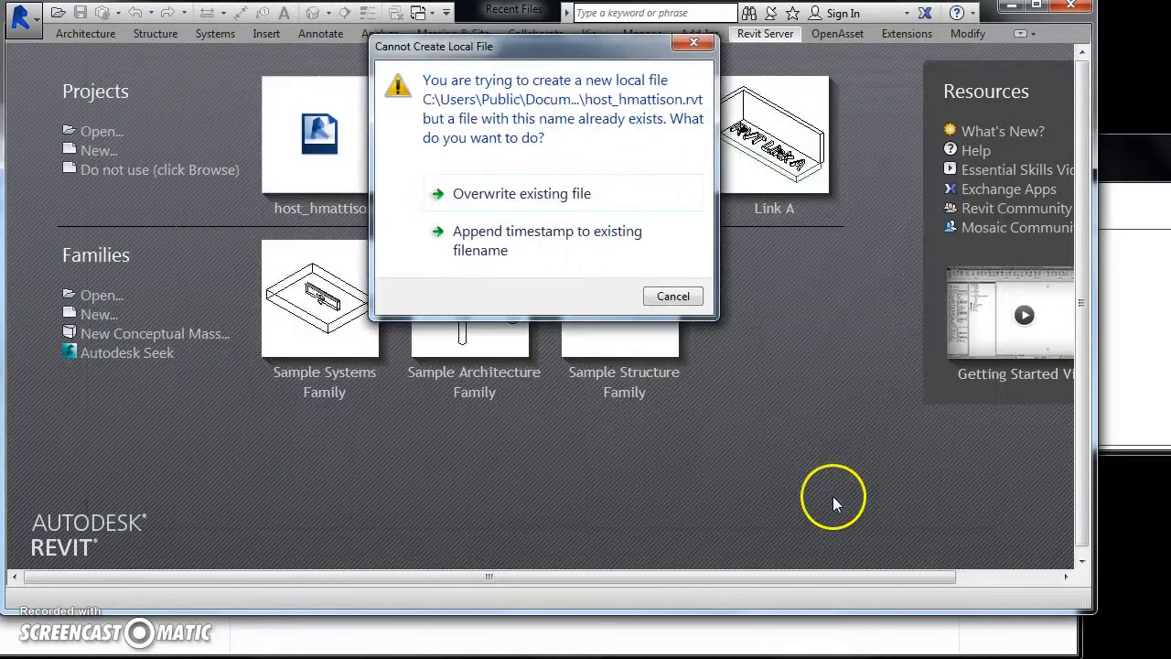
mouse_move(558, 202)
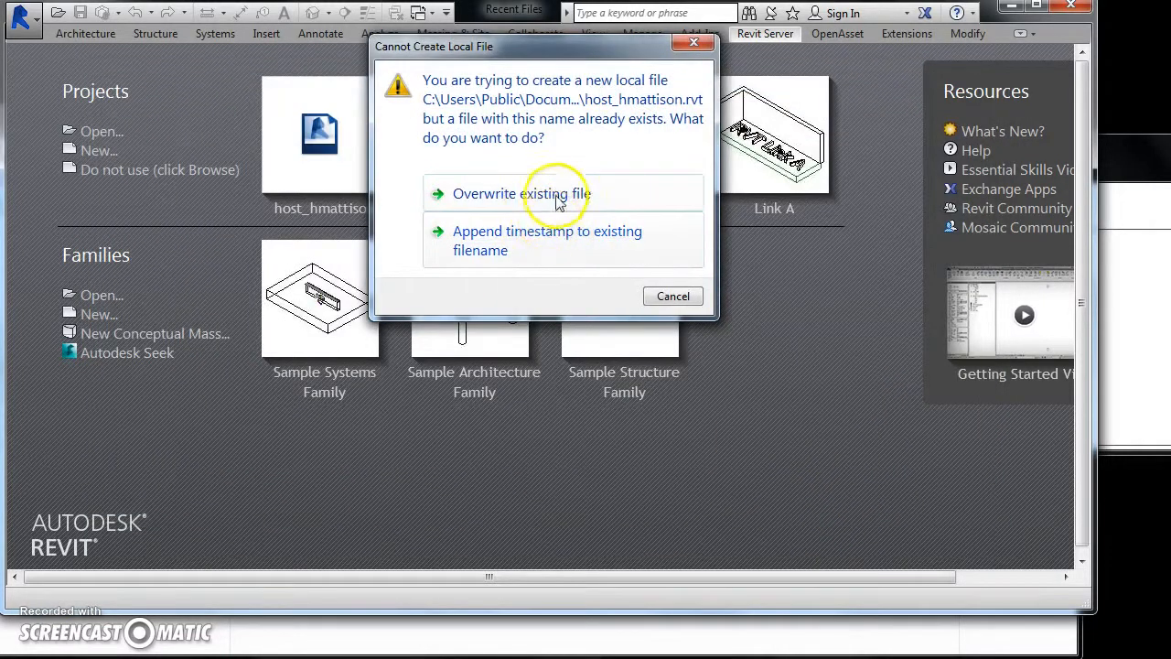
click(483, 193)
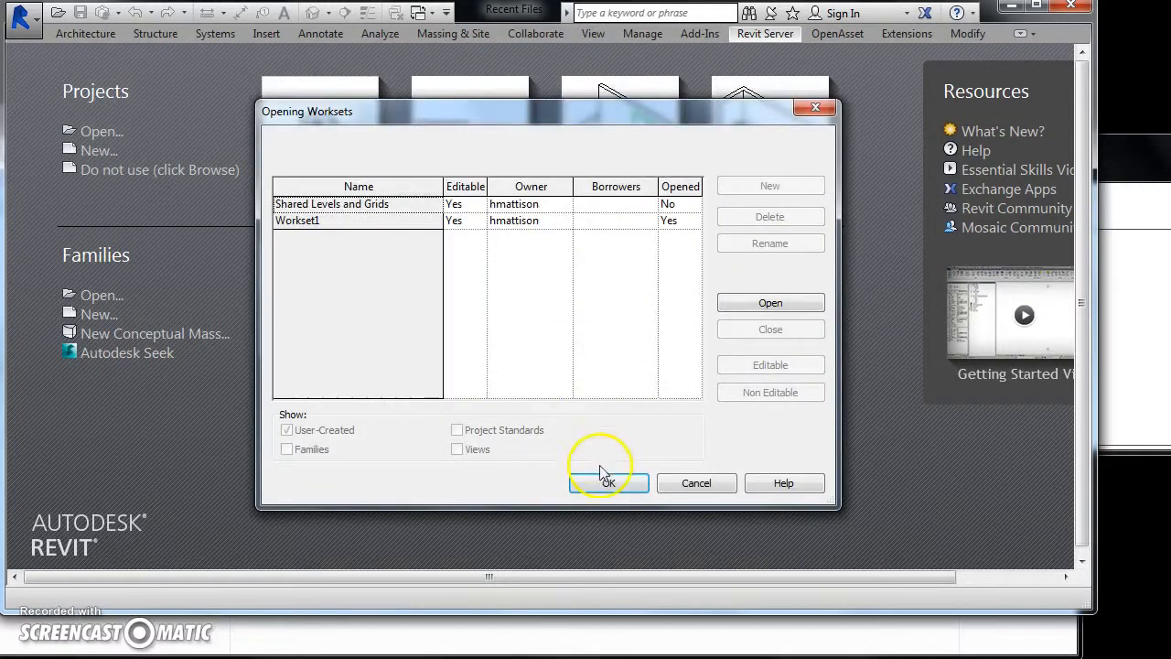
click(608, 483)
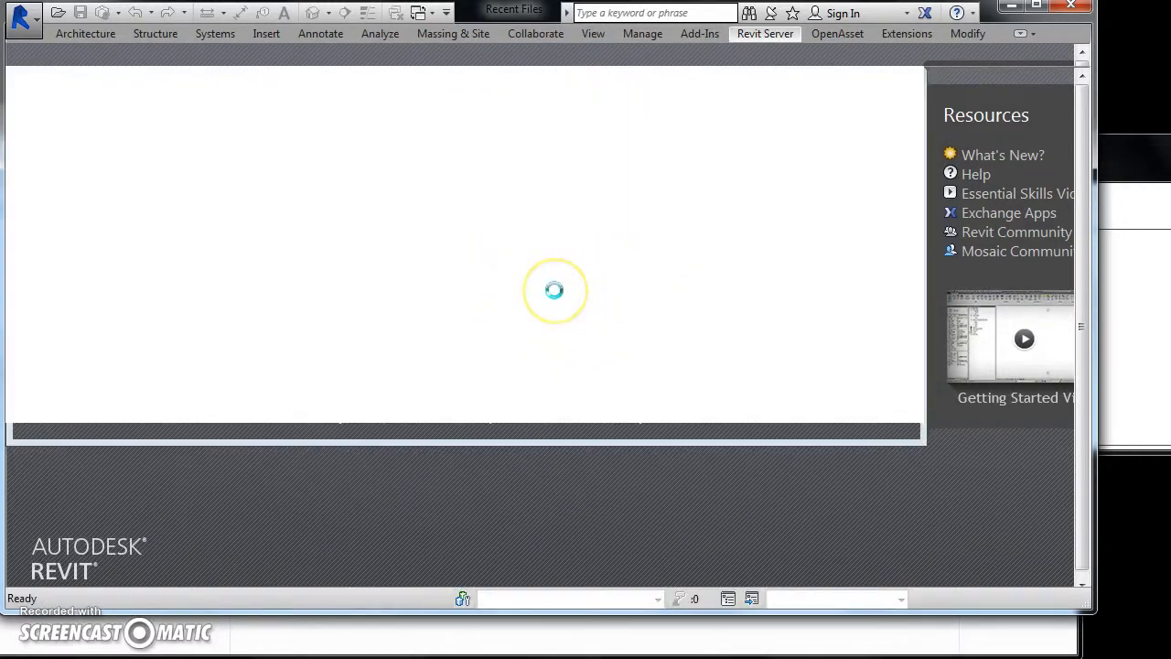